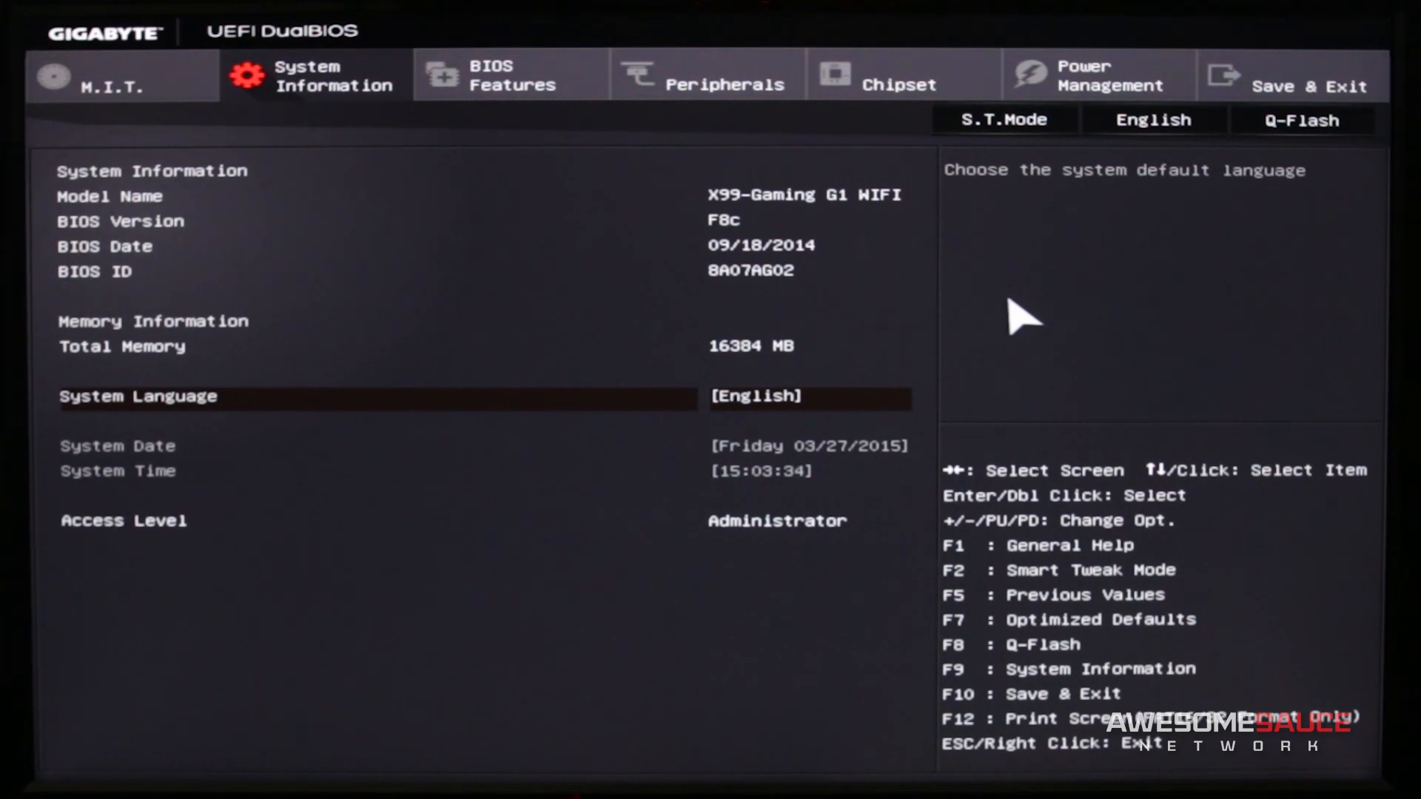
mouse_move(657, 267)
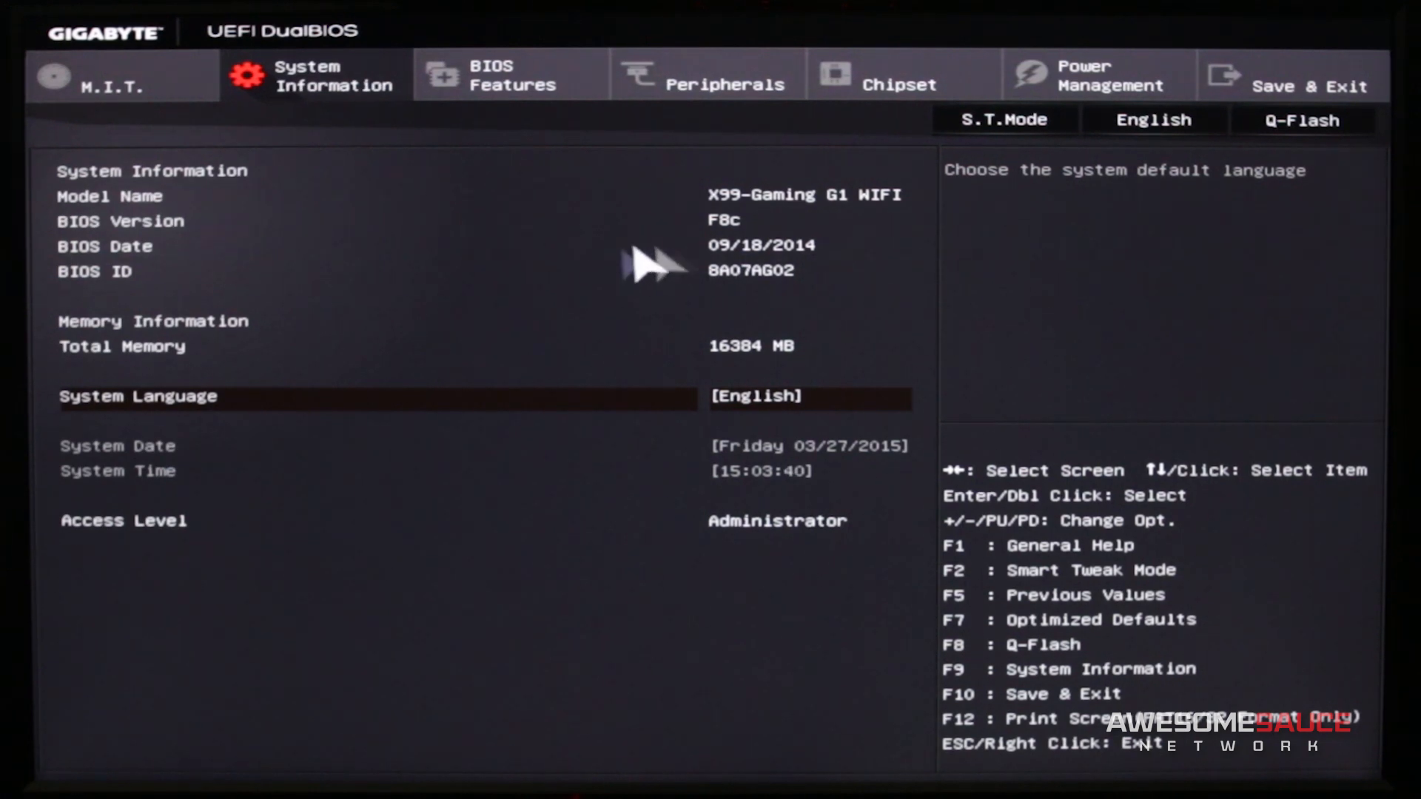
mouse_move(635, 90)
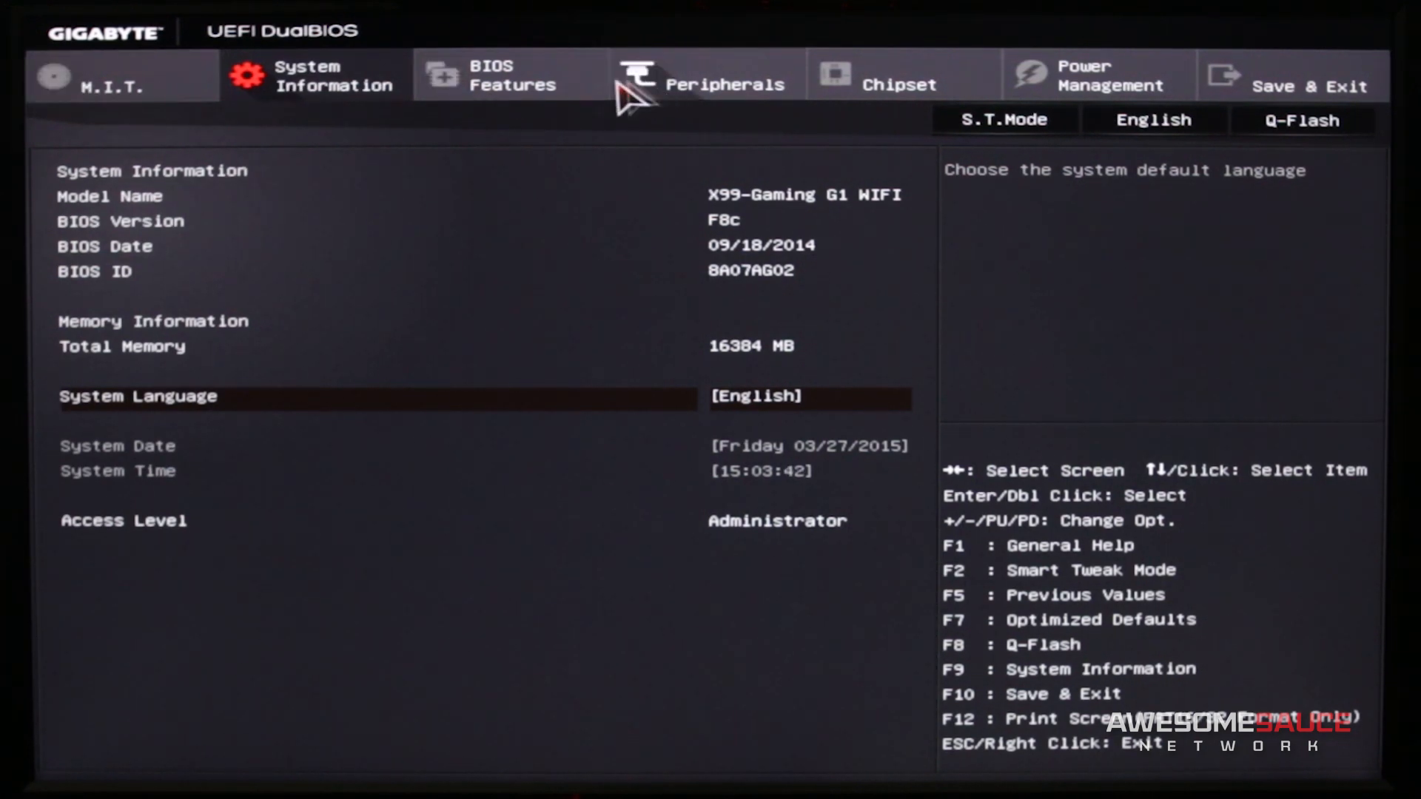
mouse_move(1197, 290)
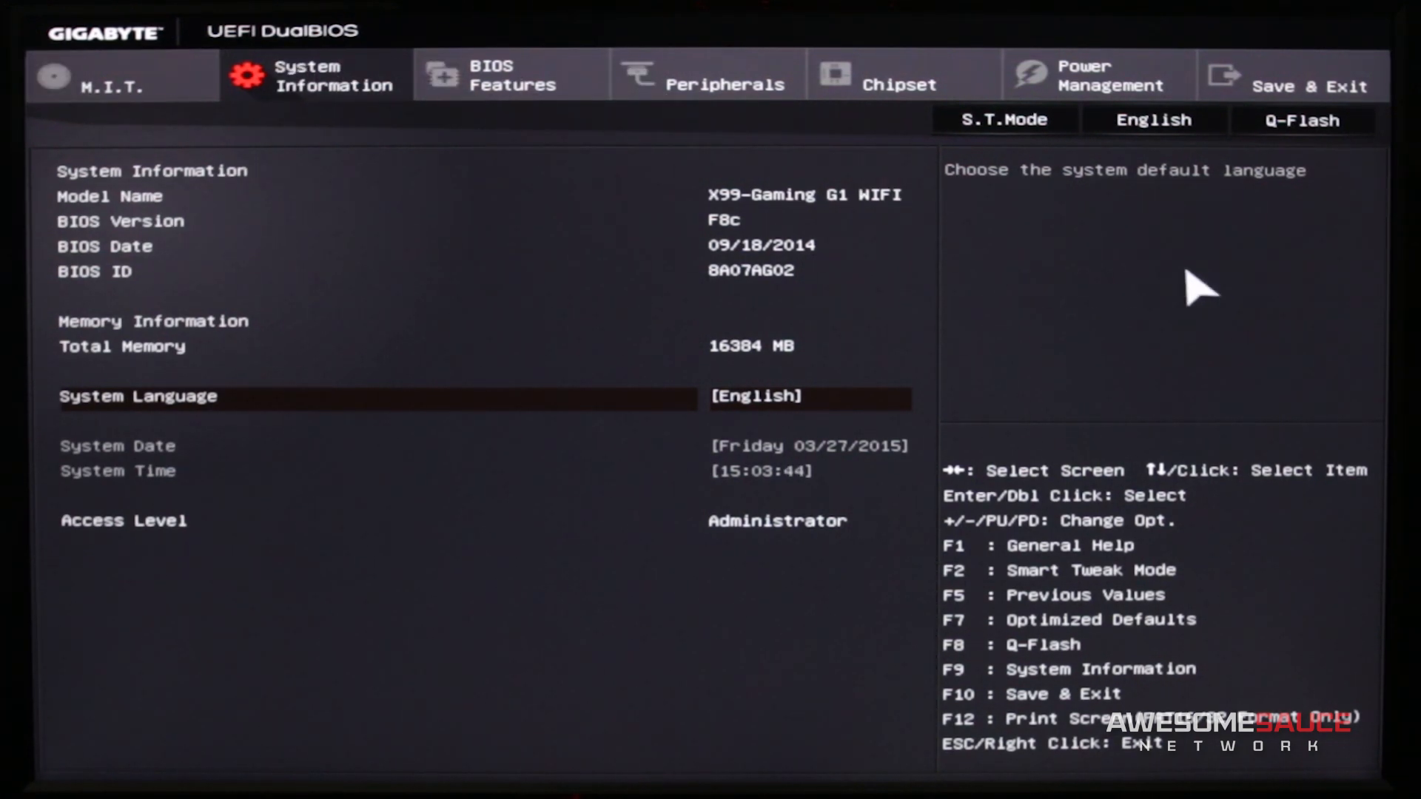
mouse_move(509, 313)
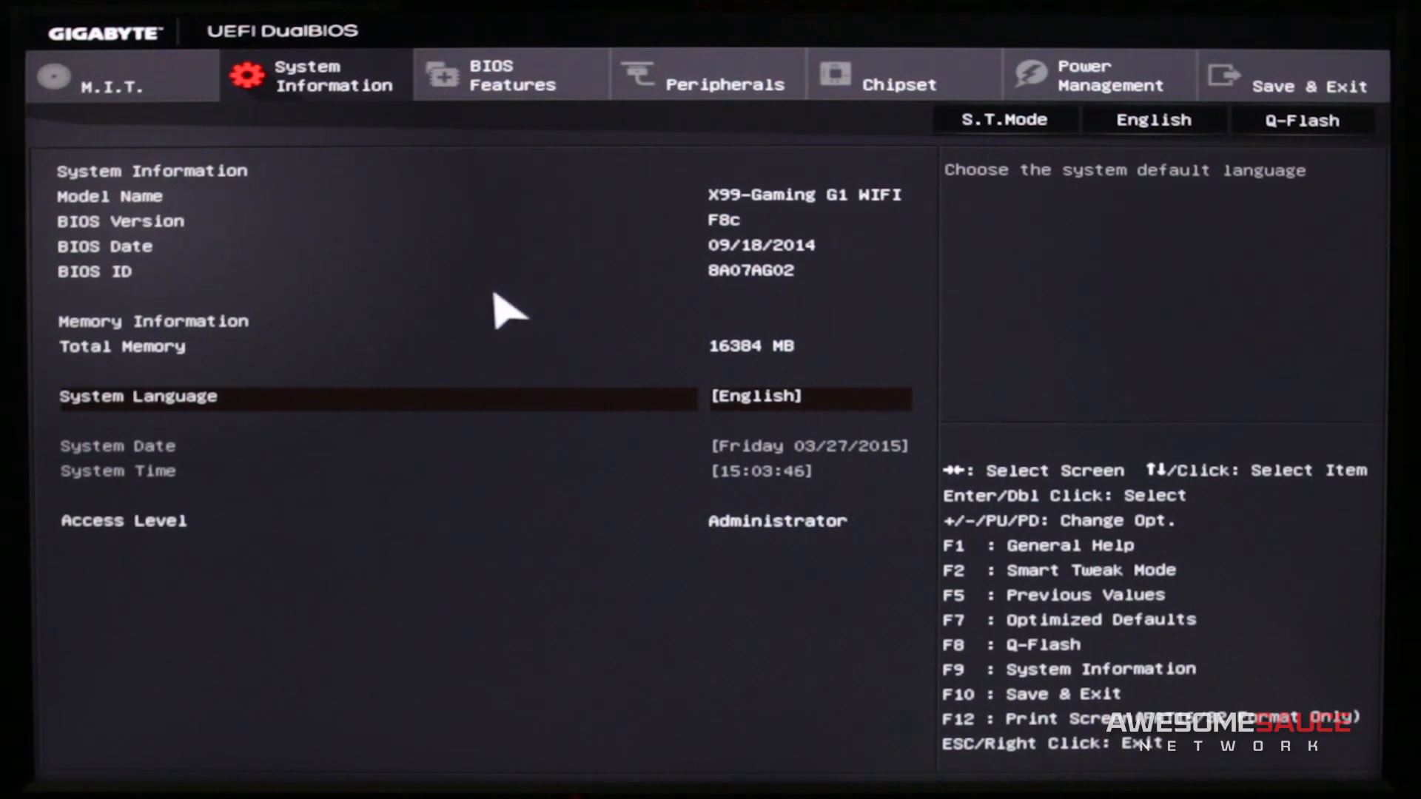
mouse_move(1023, 337)
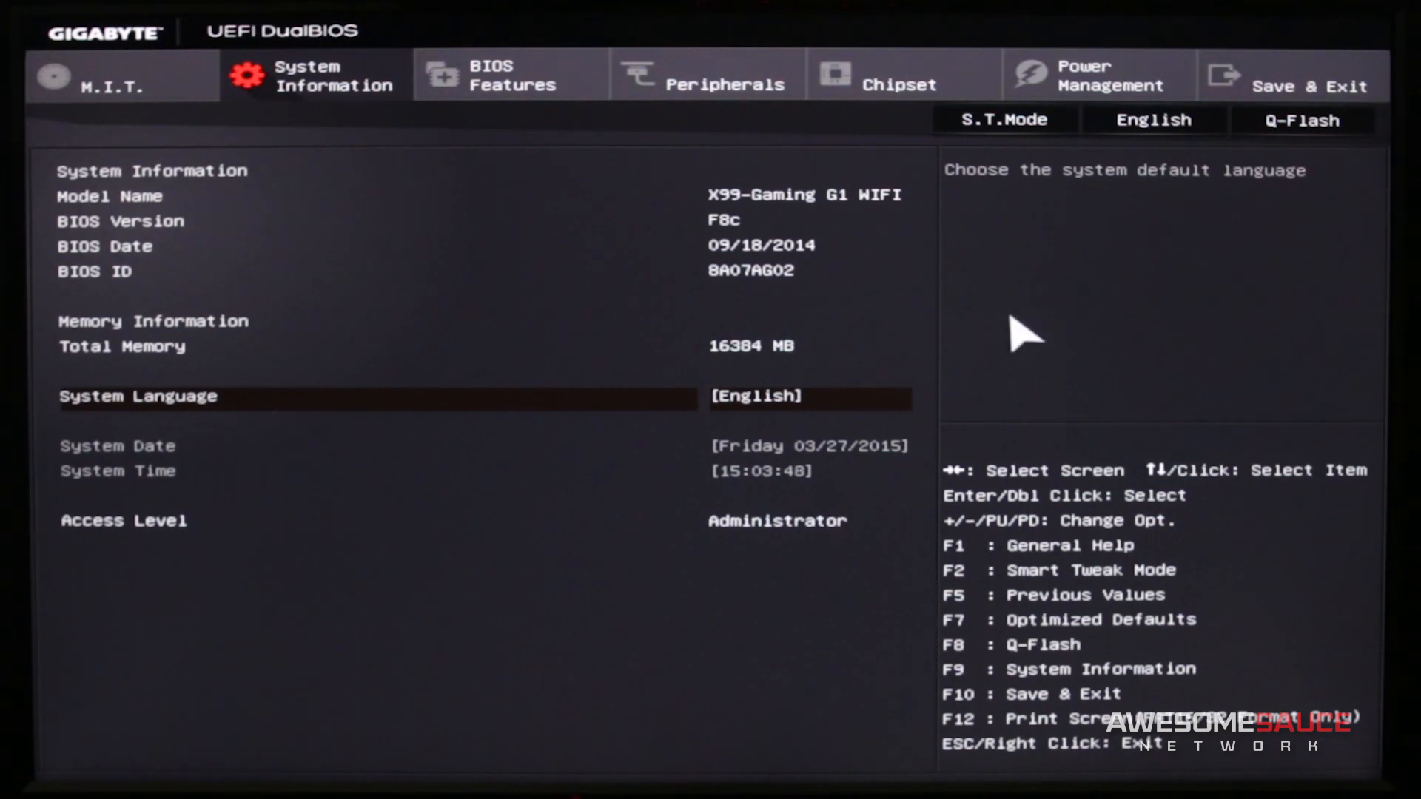
mouse_move(1064, 336)
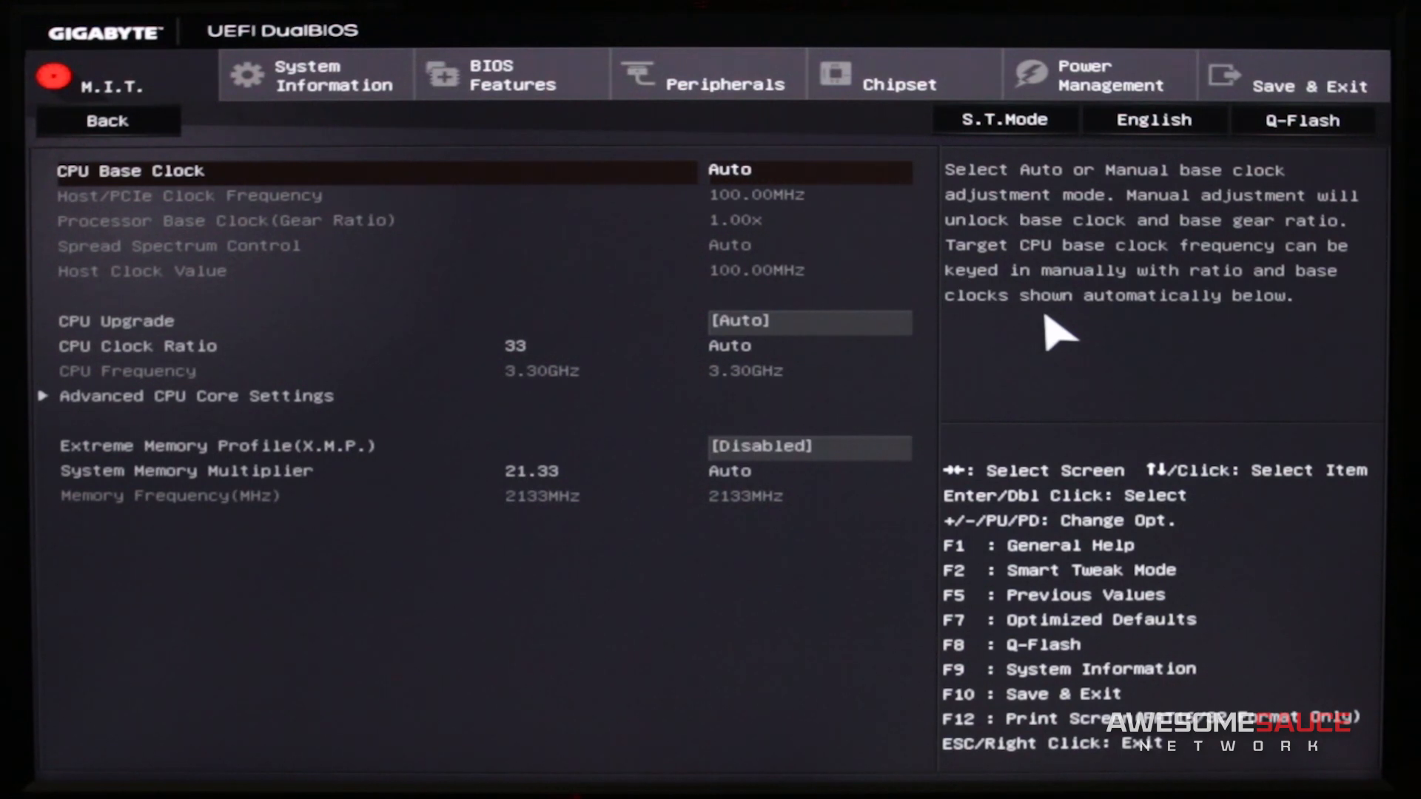
Select the CPU Clock Ratio setting (currently 33) to view its description
click(115, 321)
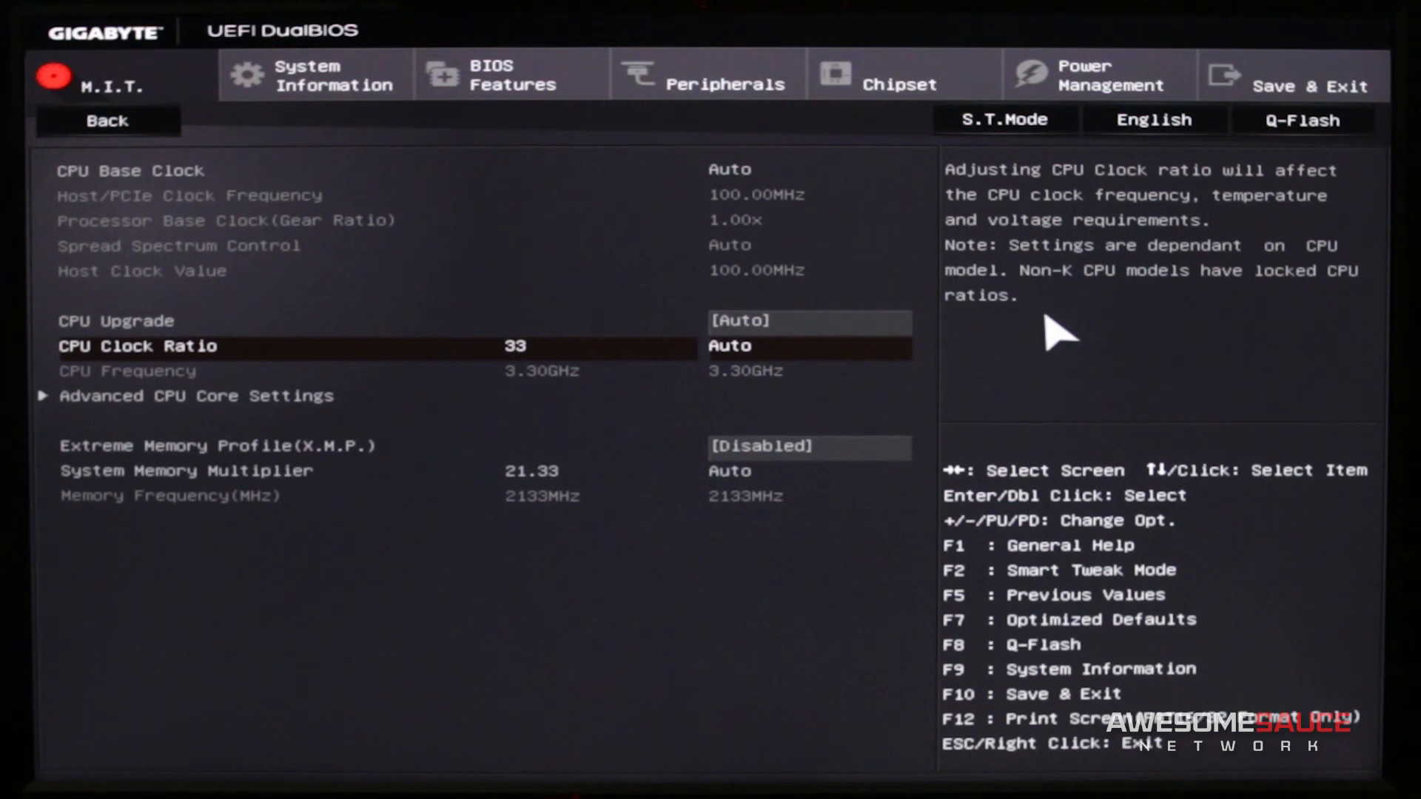
mouse_move(793, 358)
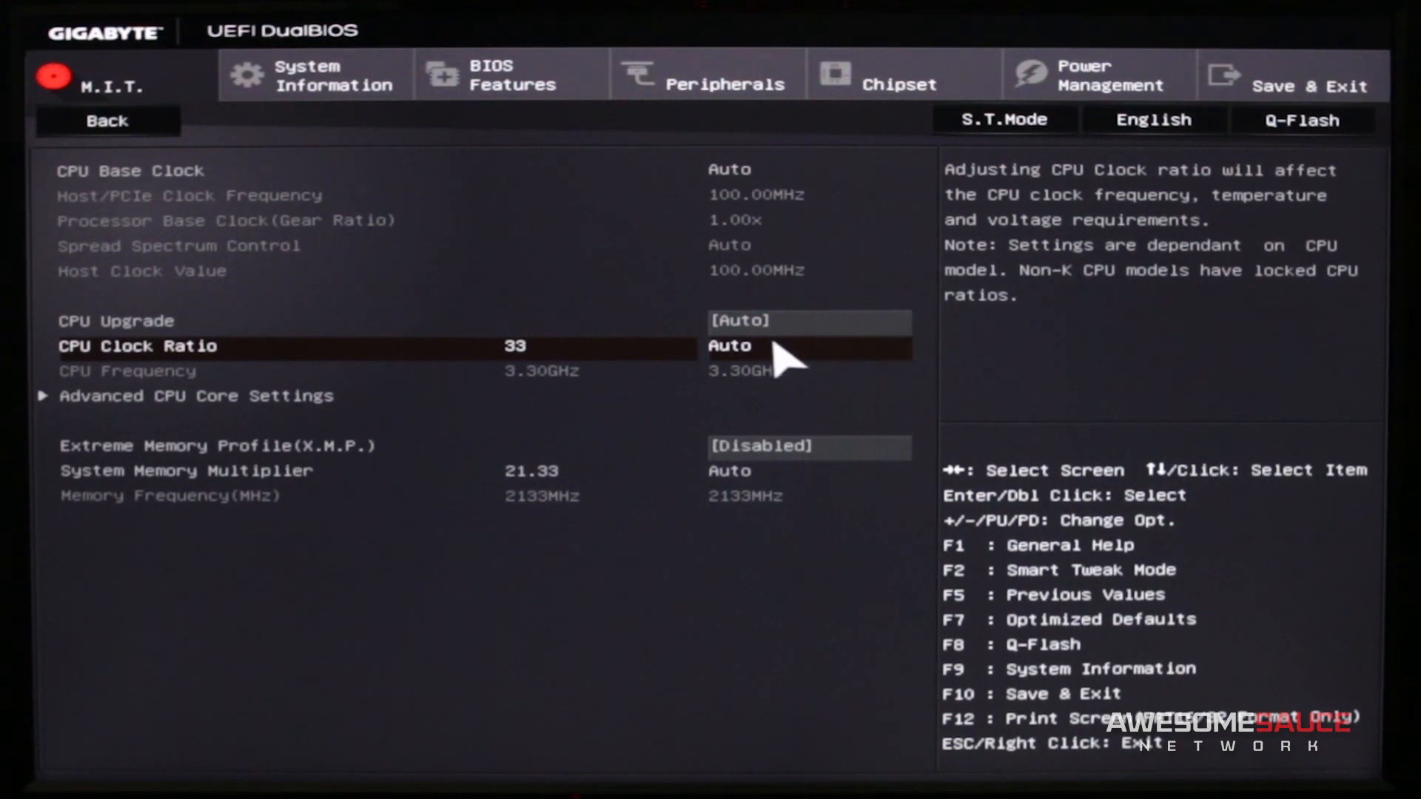
mouse_move(896, 360)
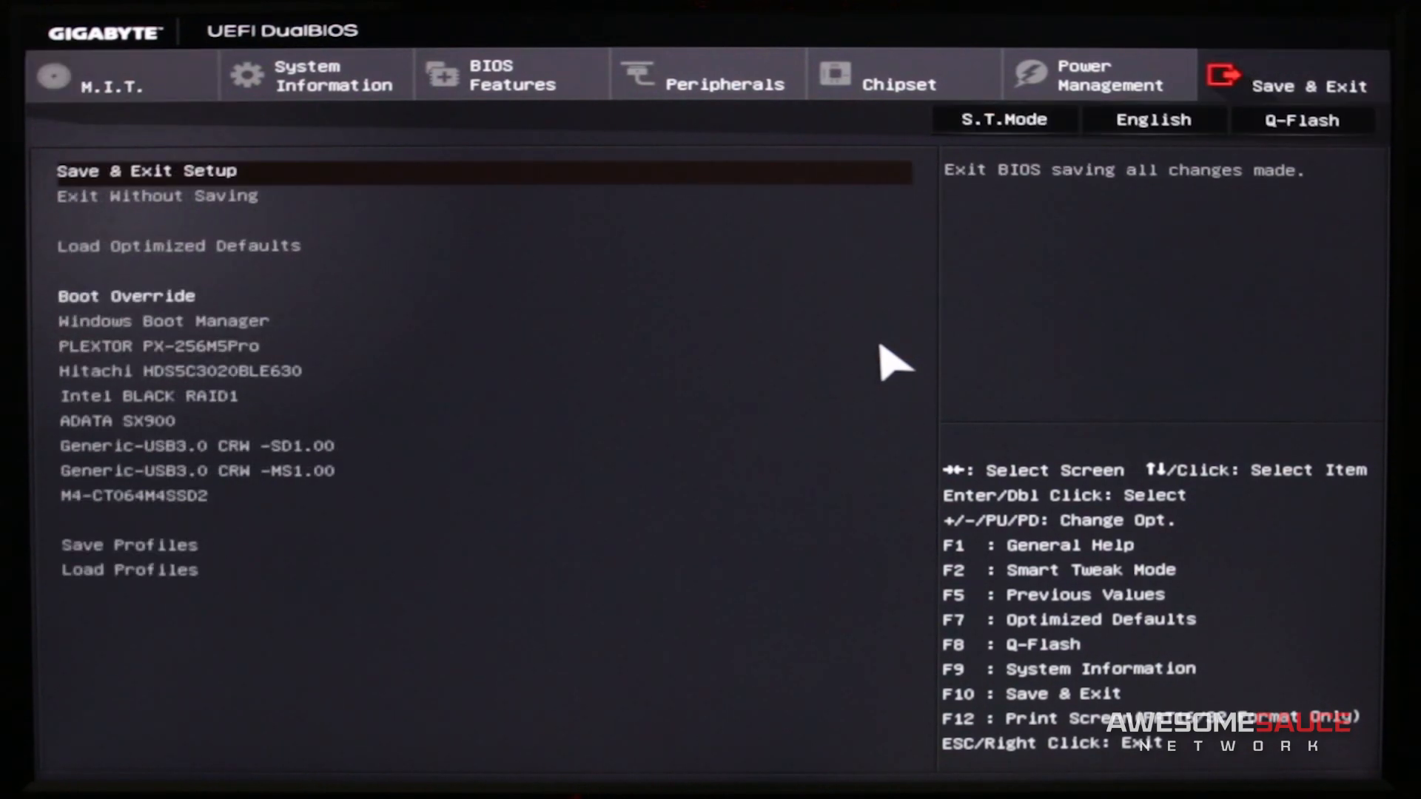
click(111, 77)
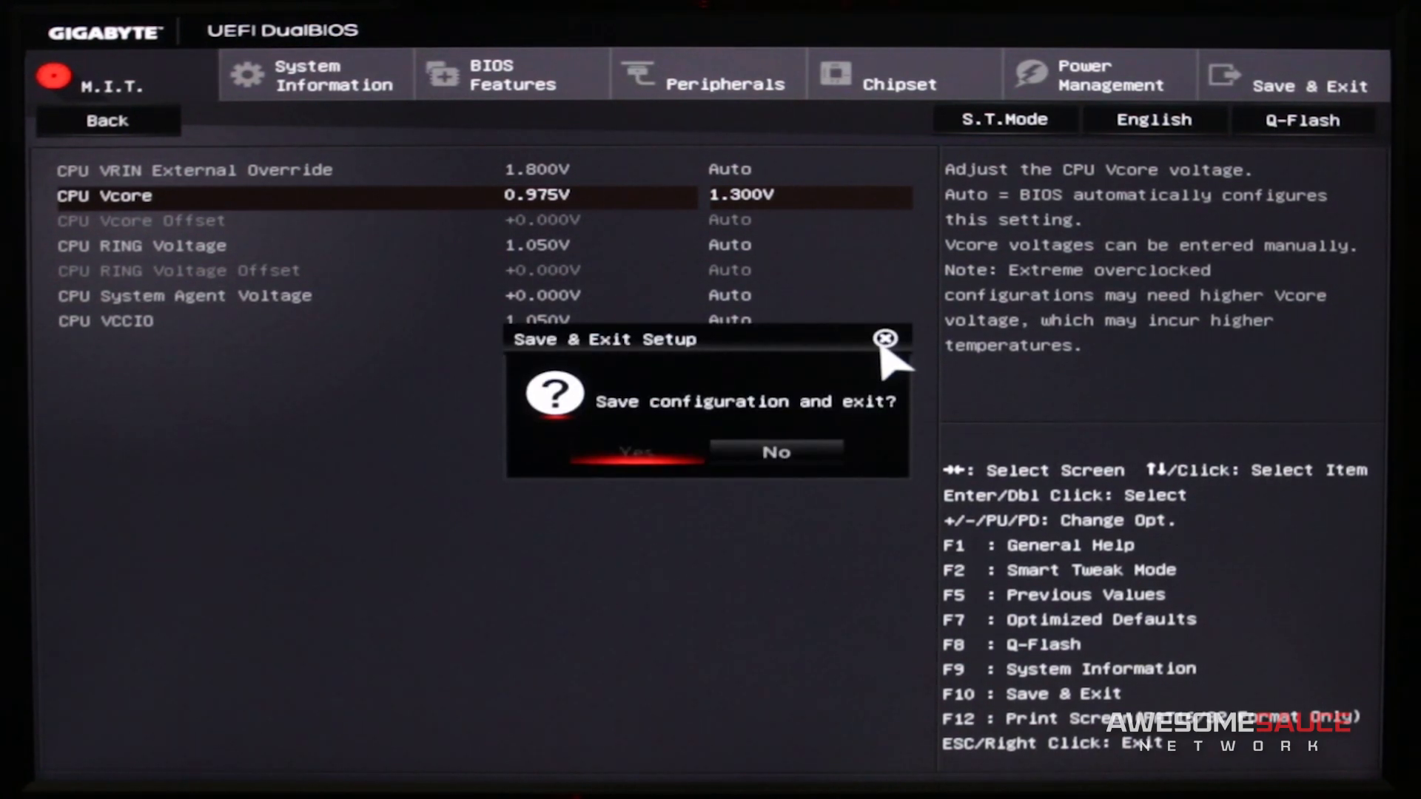
Confirm Yes in the Save & Exit Setup dialog and reboot into Windows
click(635, 453)
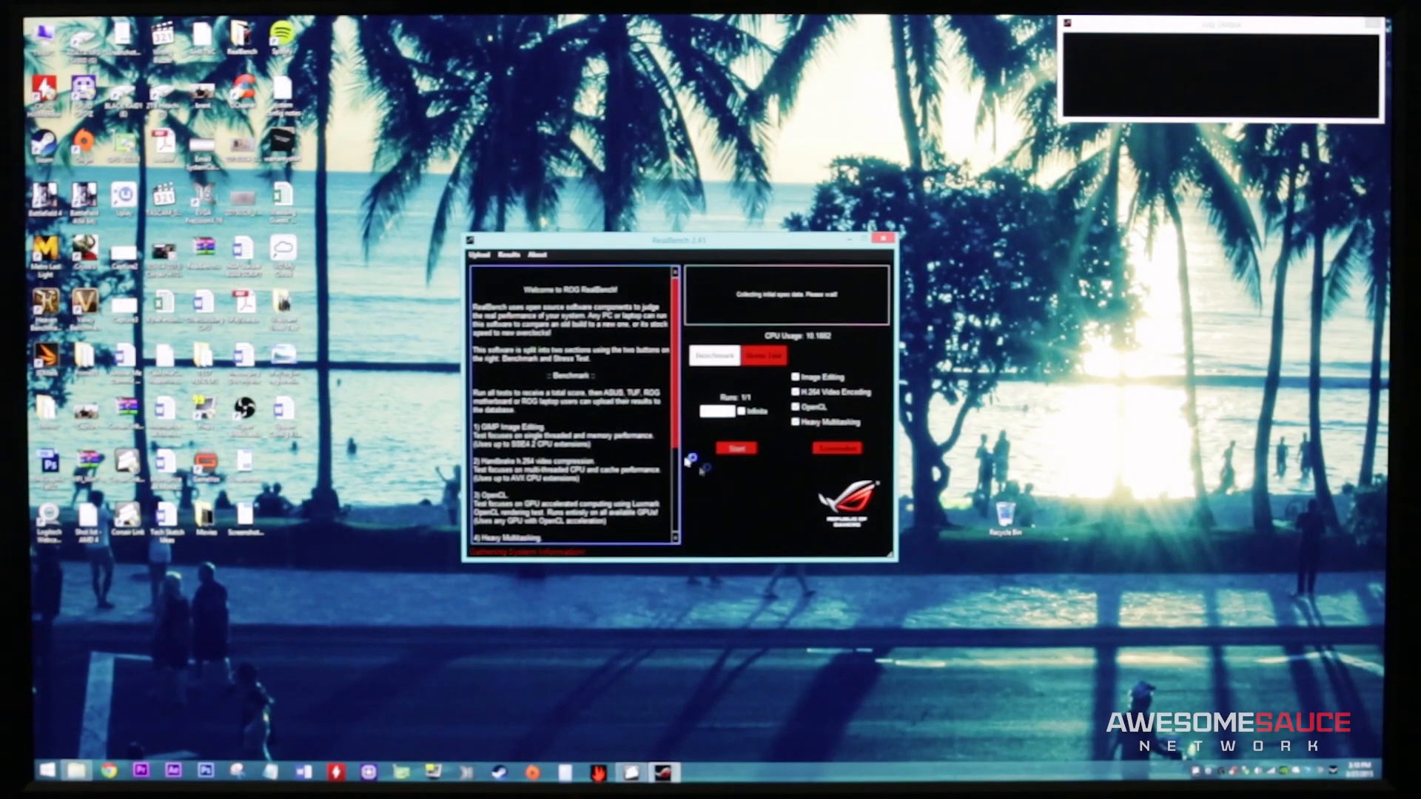
Start the ROG RealBench stress test after system information is gathered
click(764, 356)
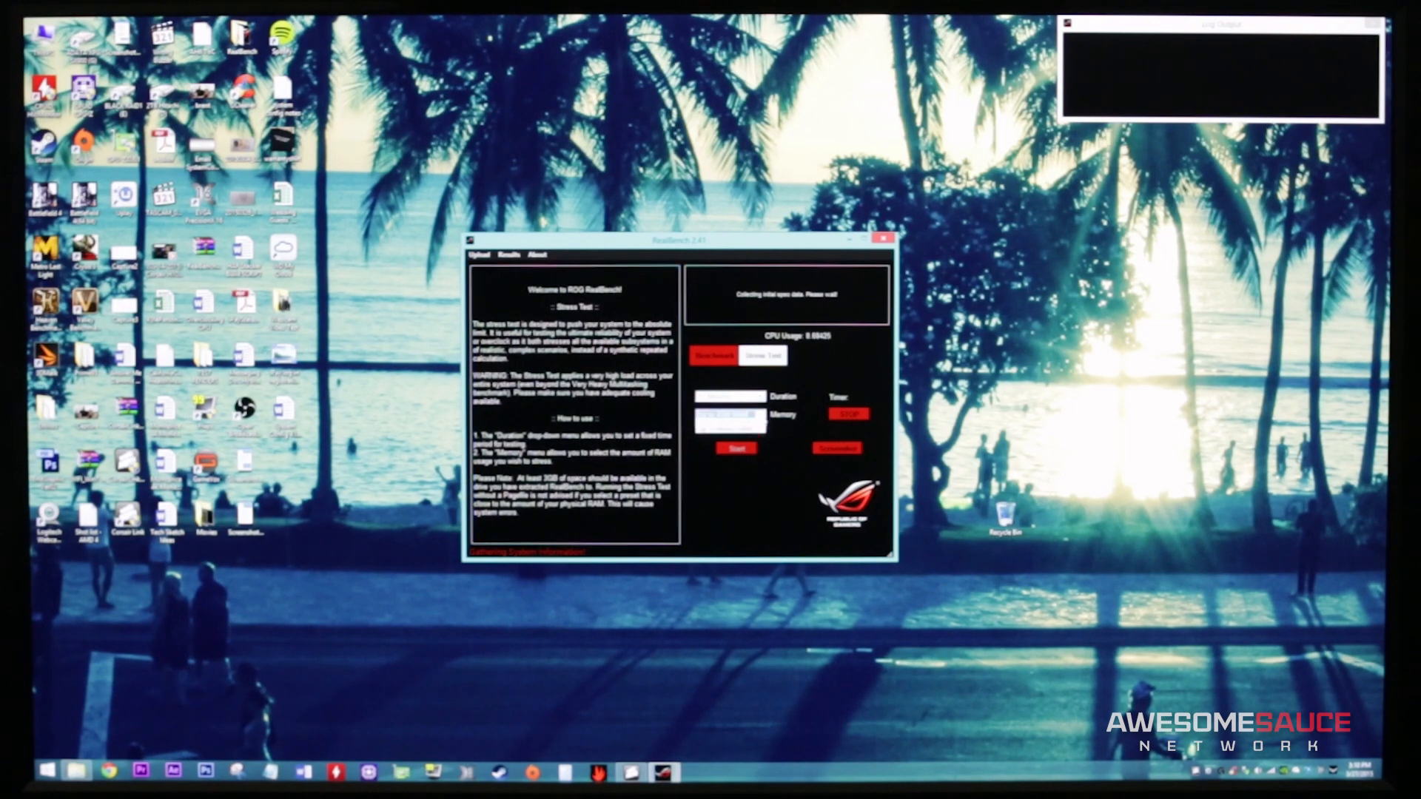
click(729, 426)
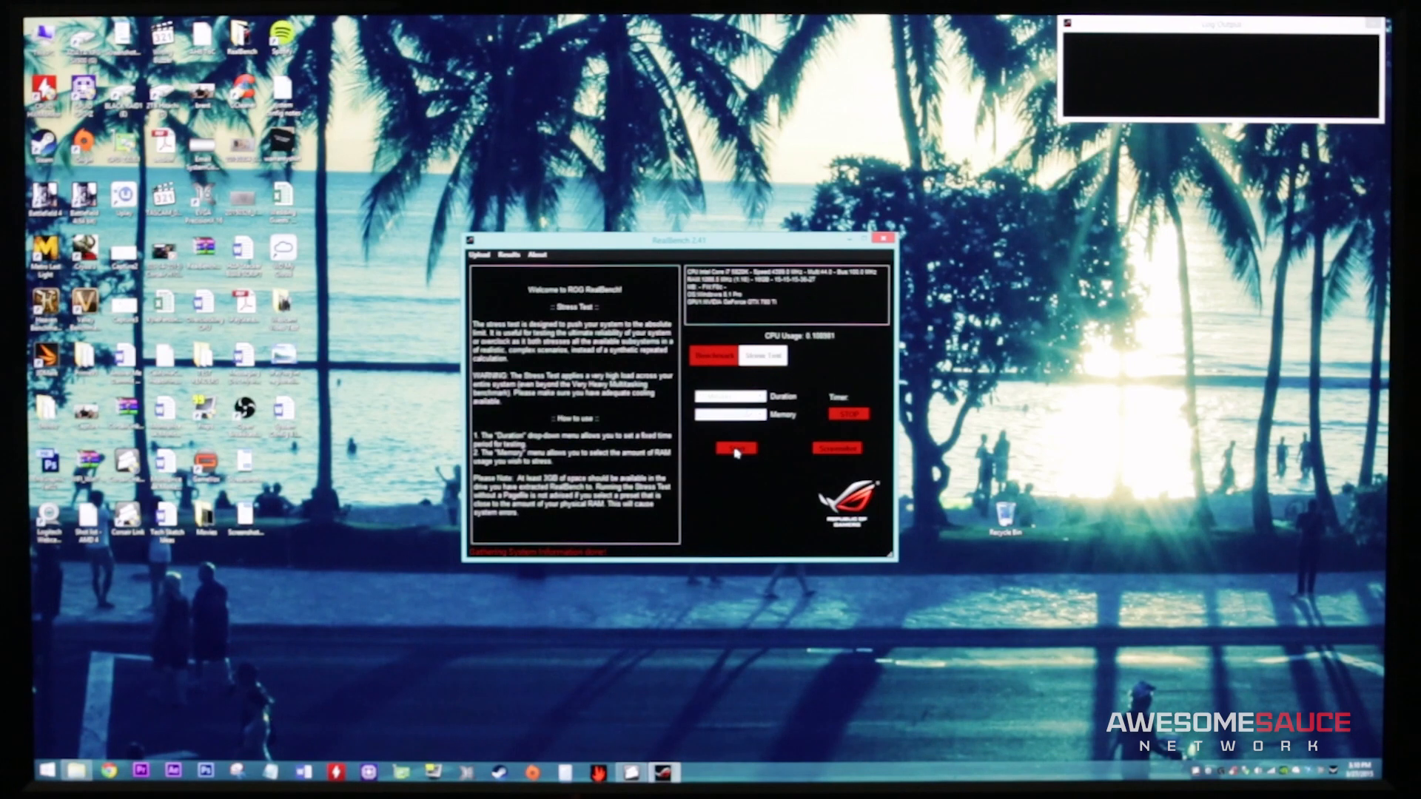
click(736, 447)
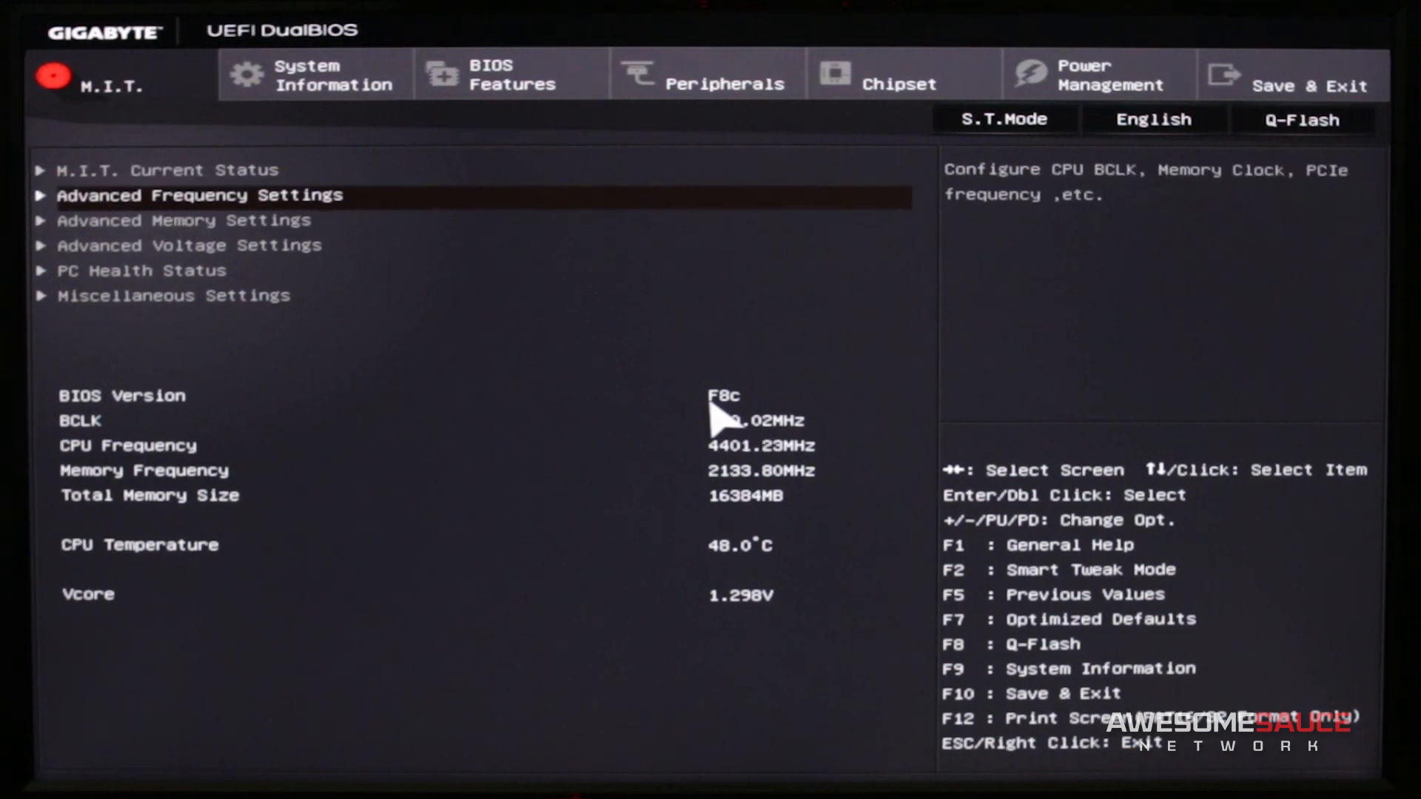
Set CPU Clock Ratio to 45 for 4.50GHz in Advanced Frequency Settings
double_click(197, 195)
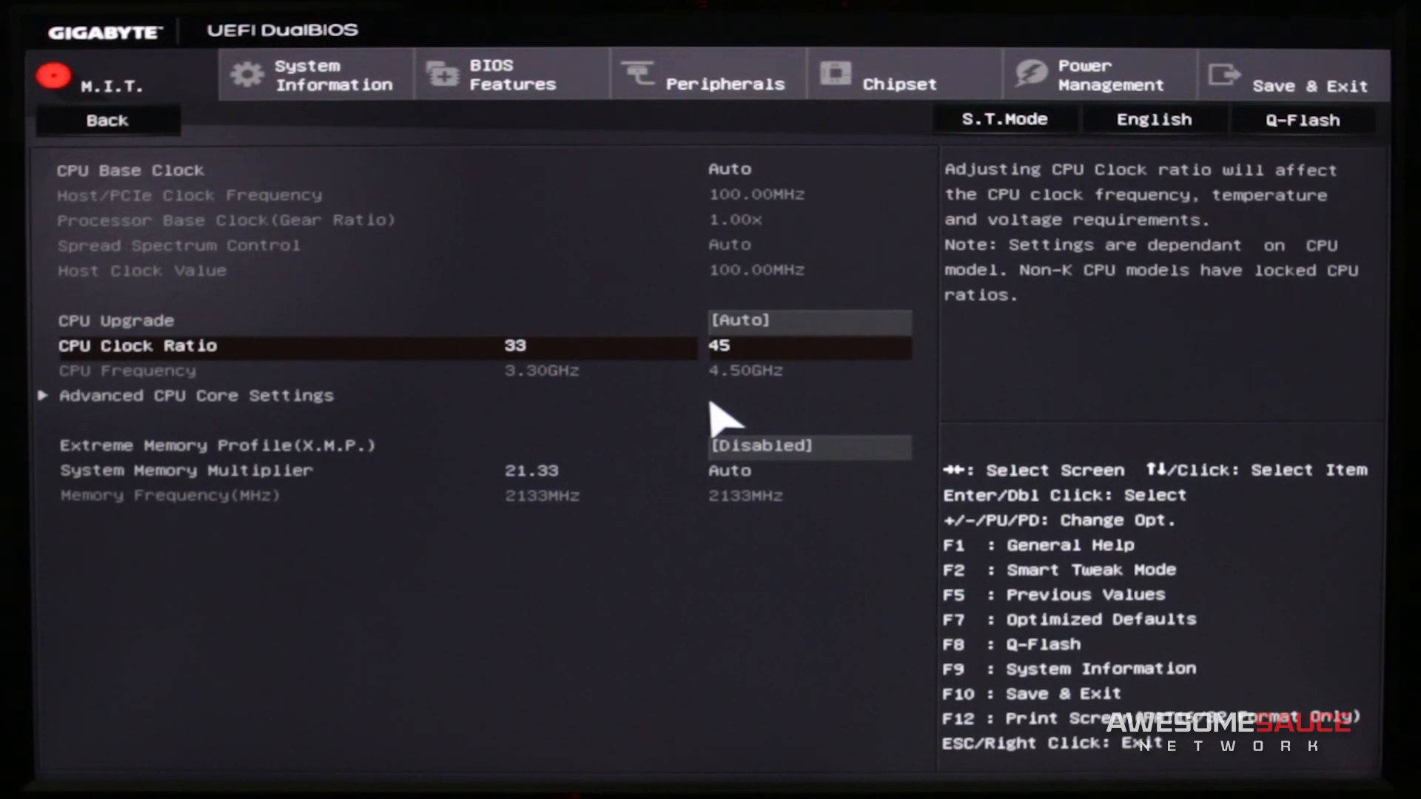
key(f10)
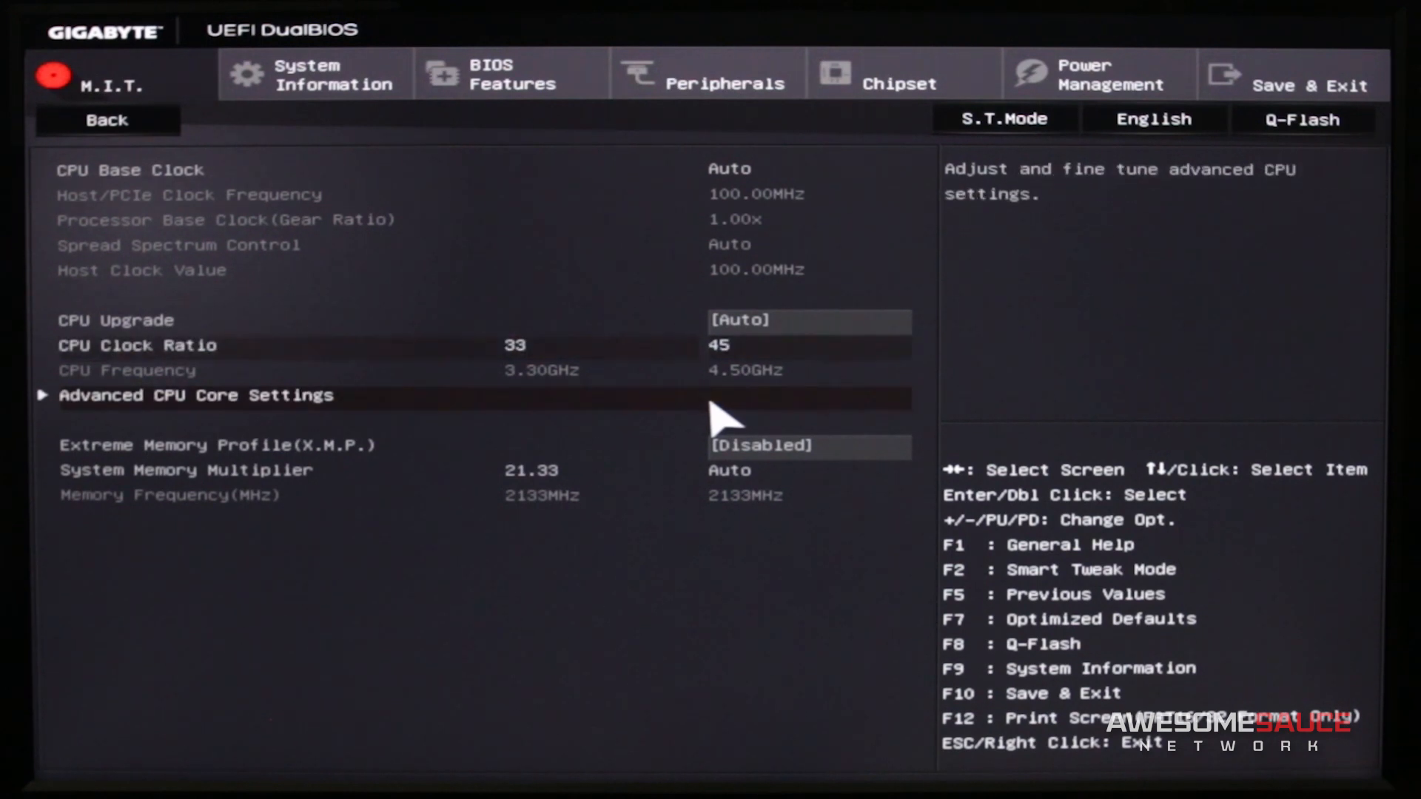
Set CPU Vcore manually to 1.295V in Advanced Voltage Settings and request Save & Exit
click(273, 345)
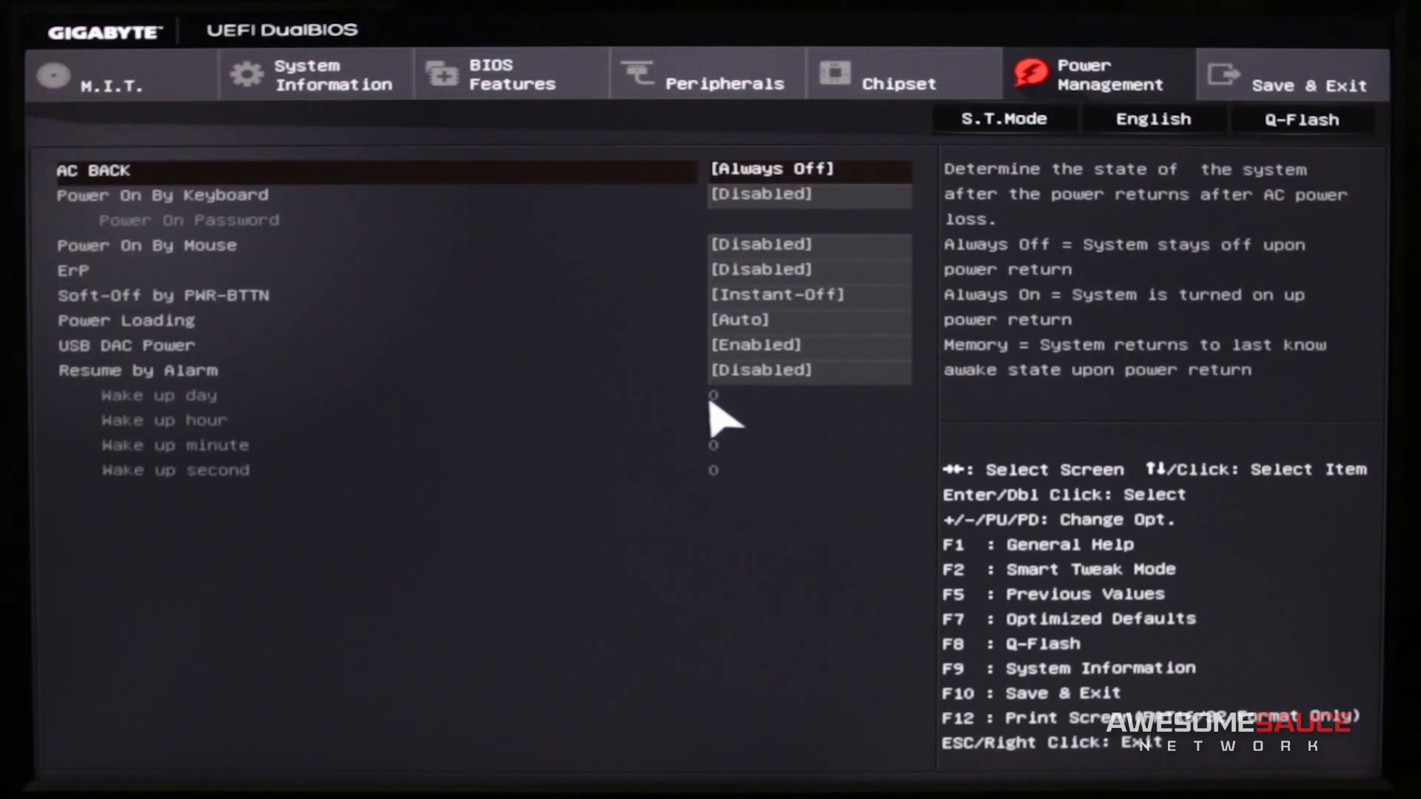
click(114, 86)
text(1)
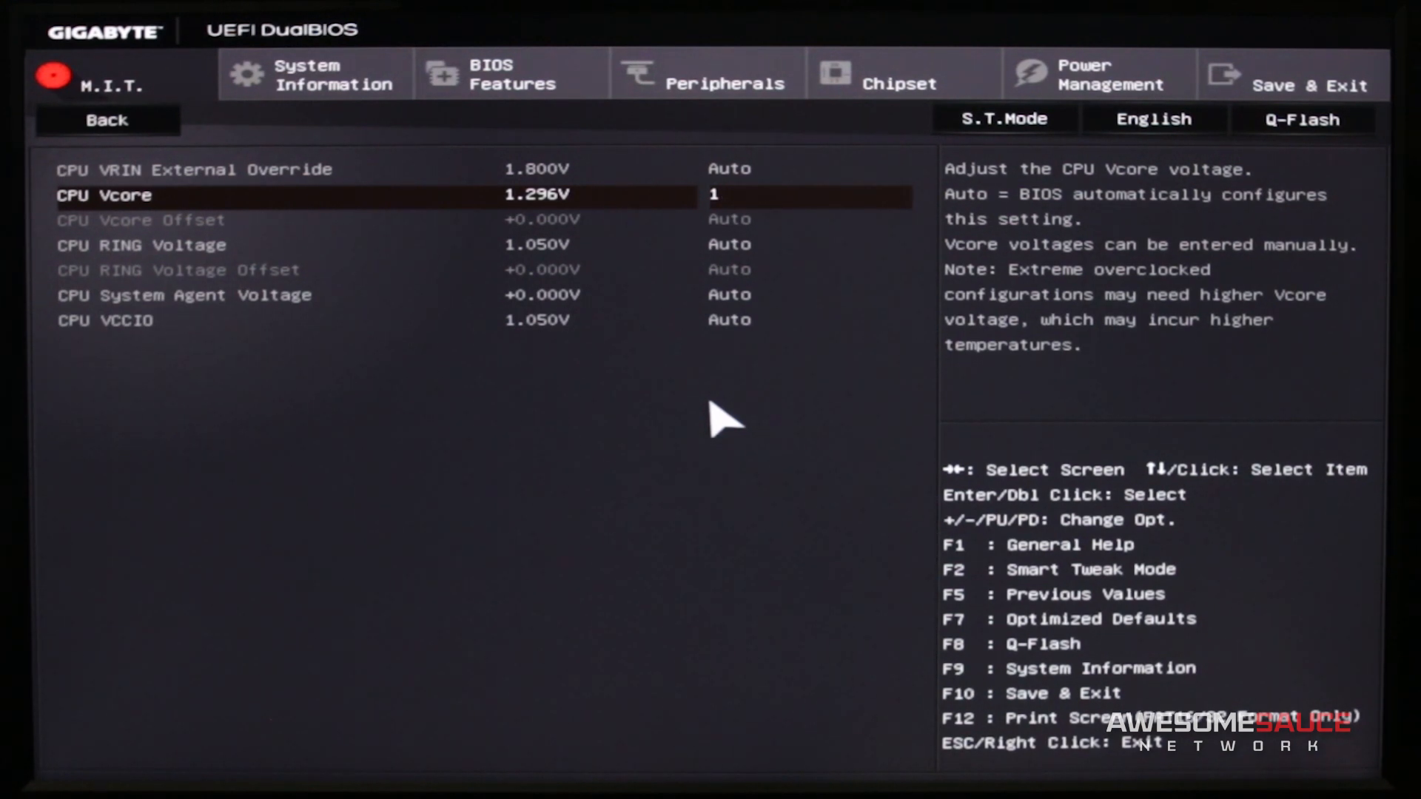
text(.295V)
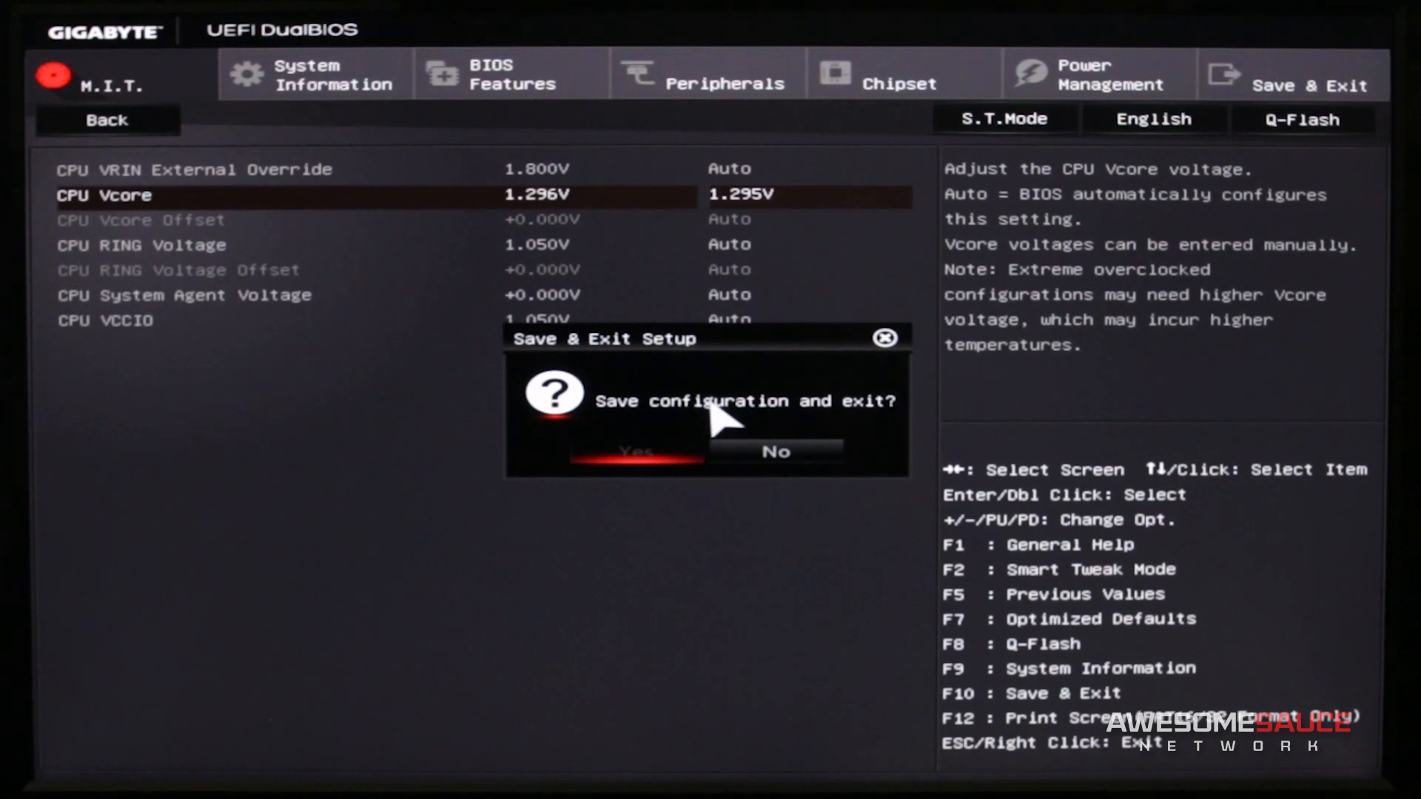
click(635, 451)
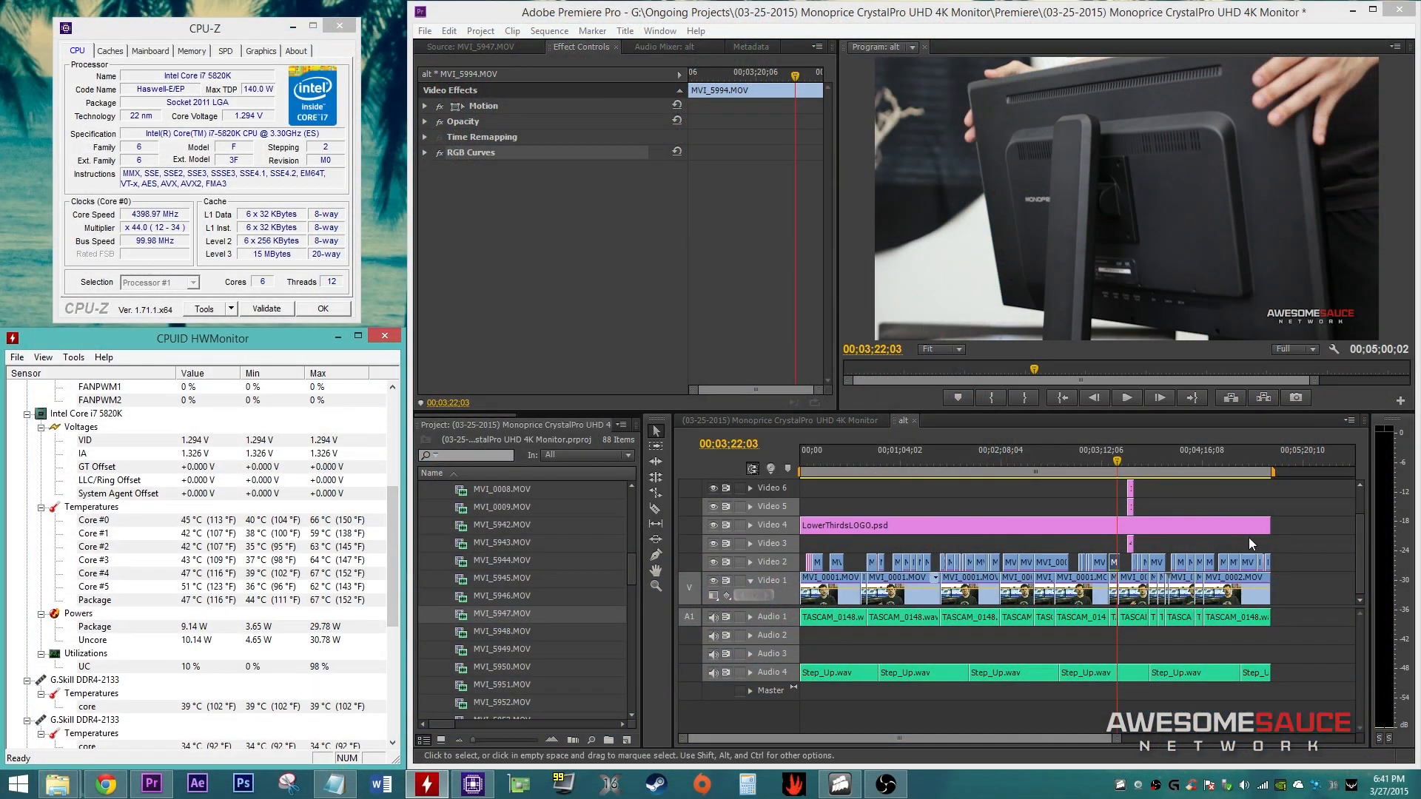
Queue the alt sequence as H.264 HD 1080p 29.97 and start encoding alt.mp4 in Media Encoder
click(425, 152)
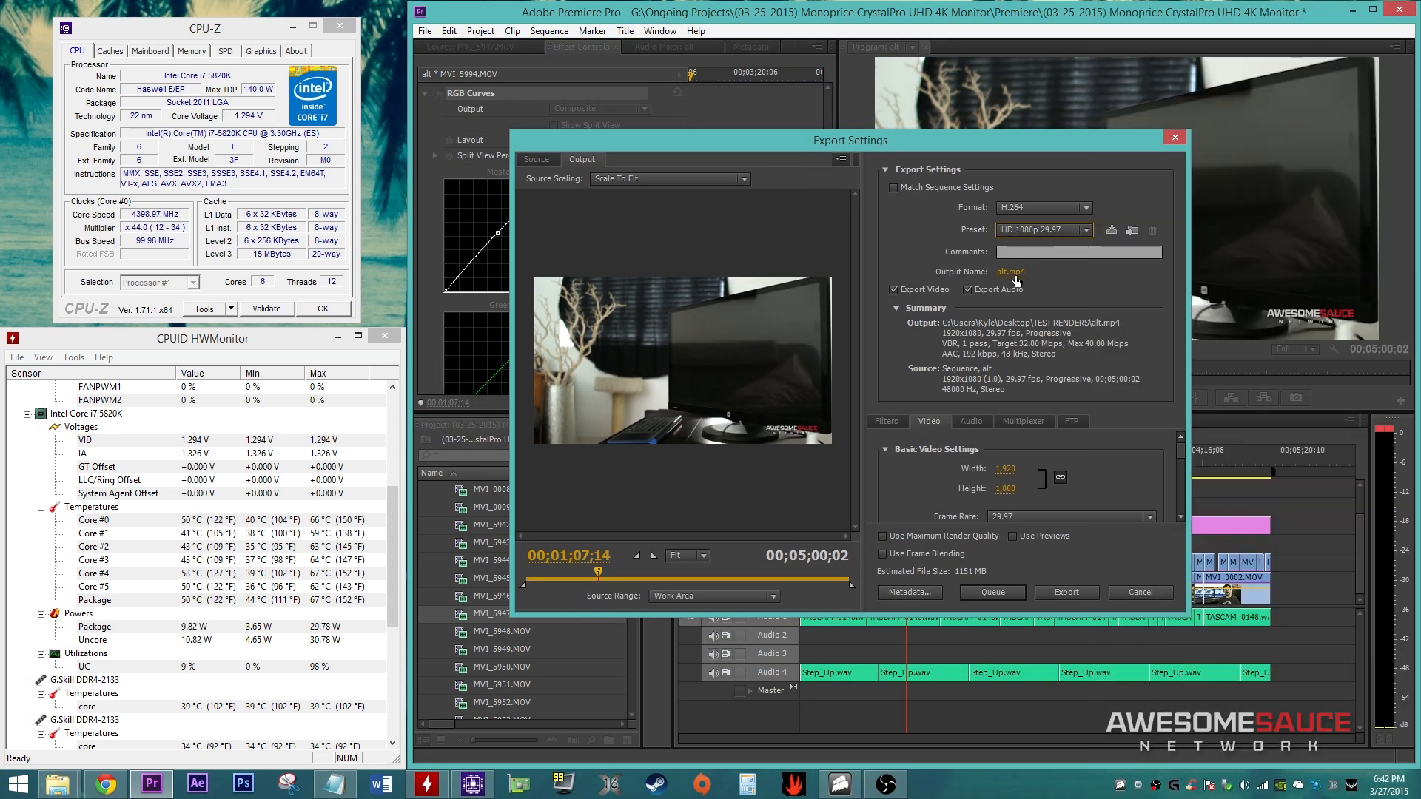
click(991, 592)
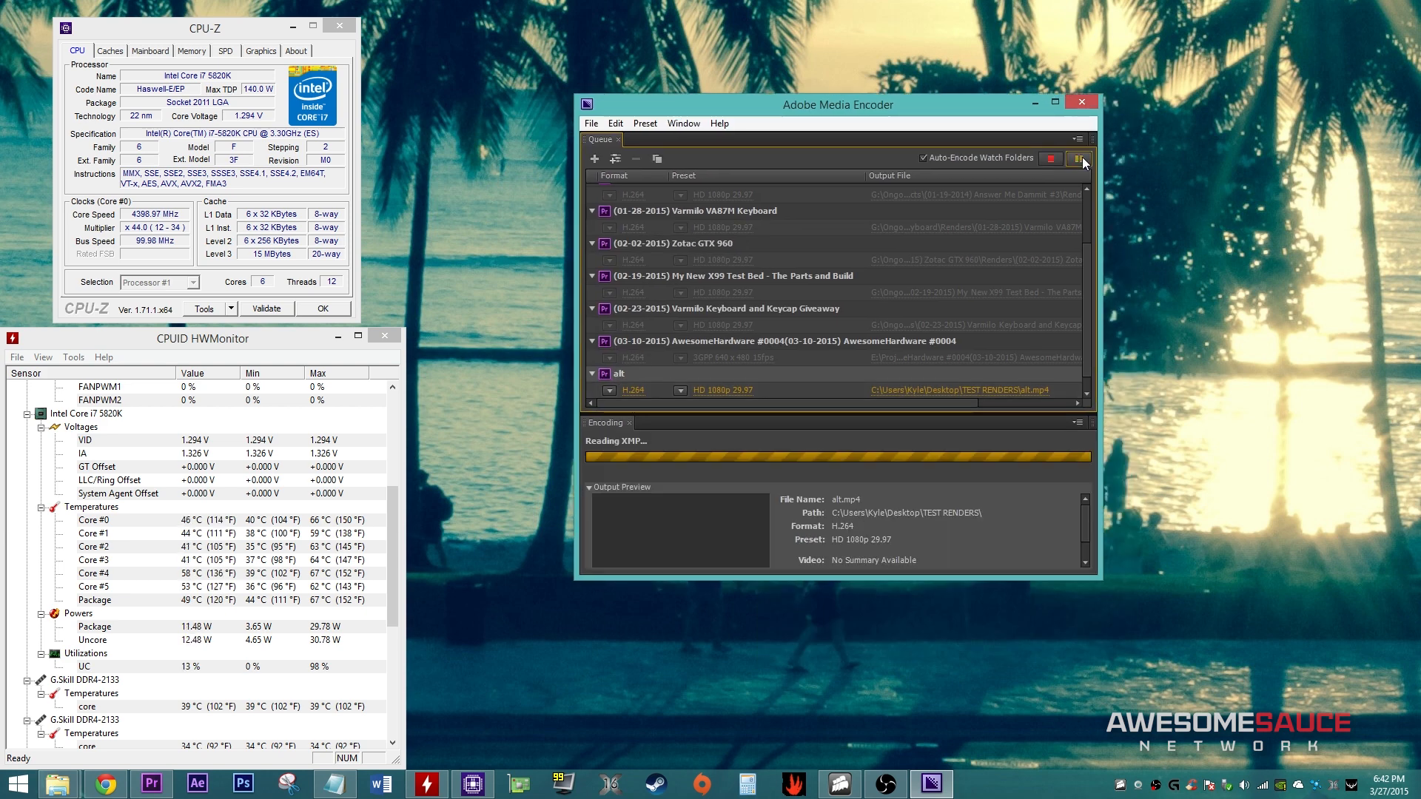
click(1077, 158)
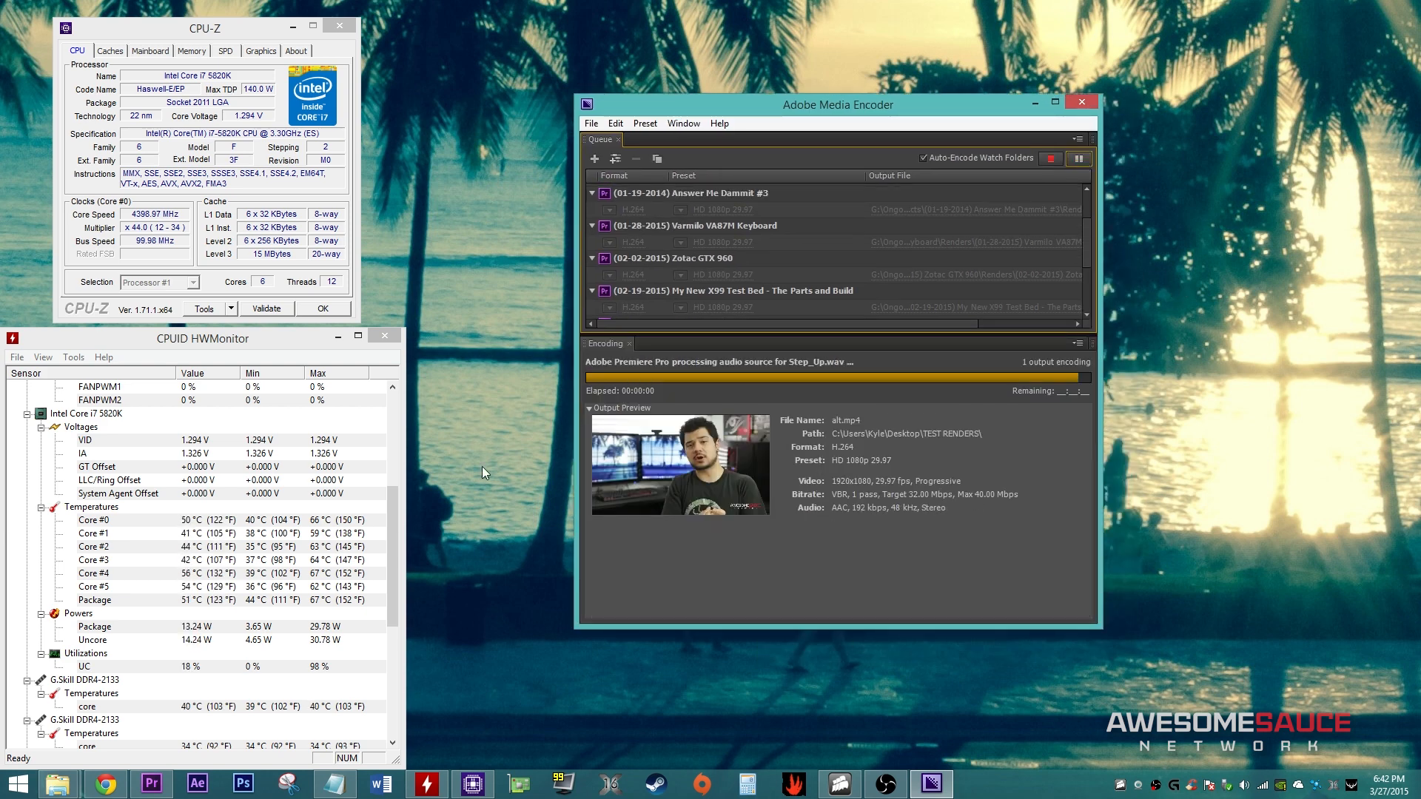